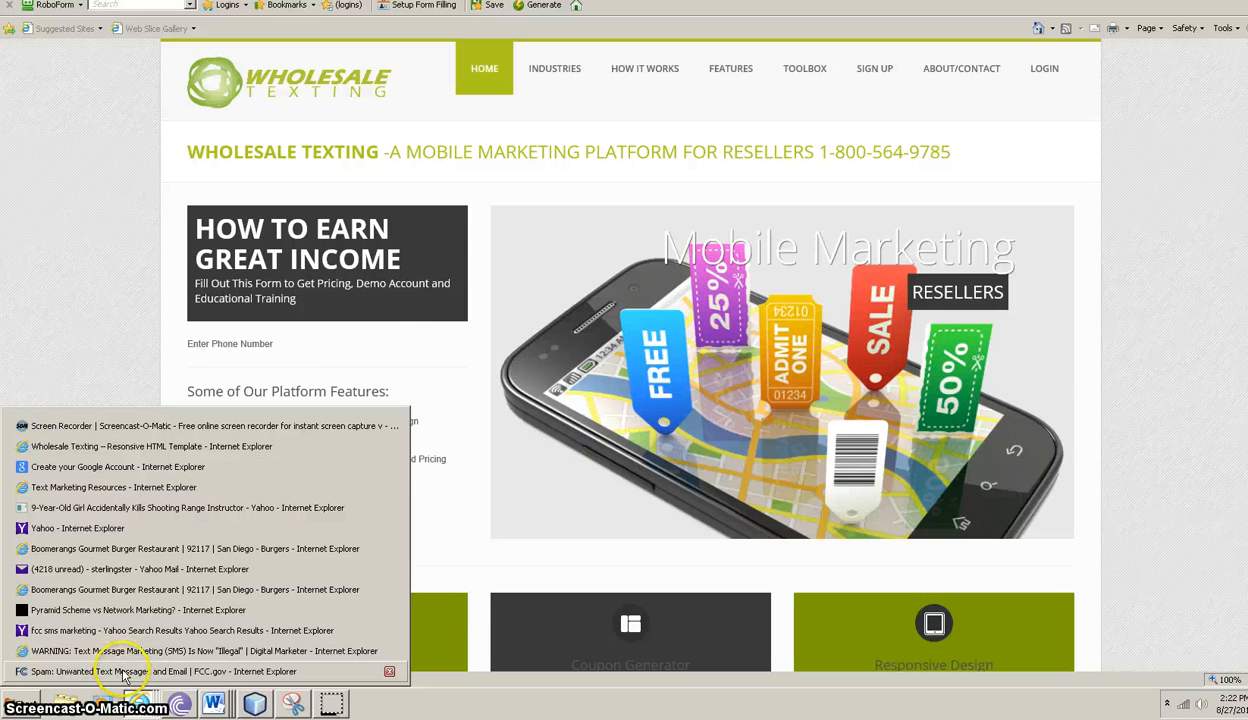
Step: Switch to the FCC 'Spam: Unwanted Text Messages and Email' guide window
{"action": "left_click", "coordinate": [120, 672]}
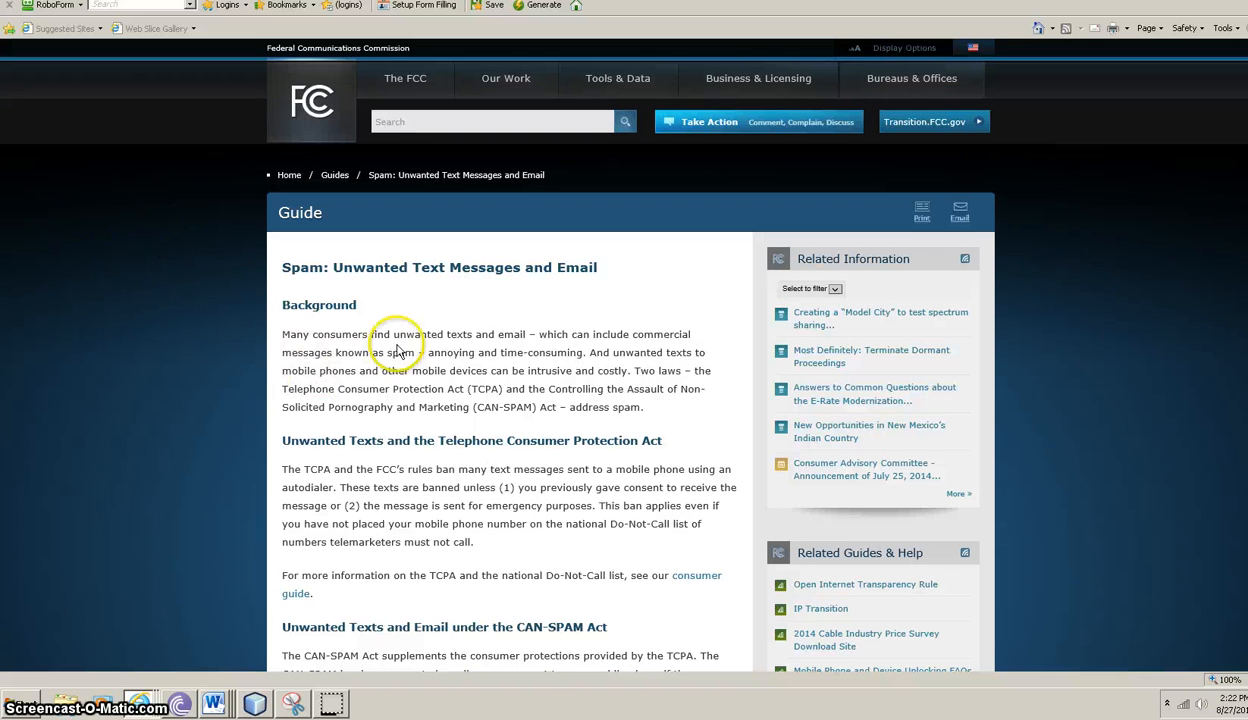
{"action": "mouse_move", "coordinate": [728, 370]}
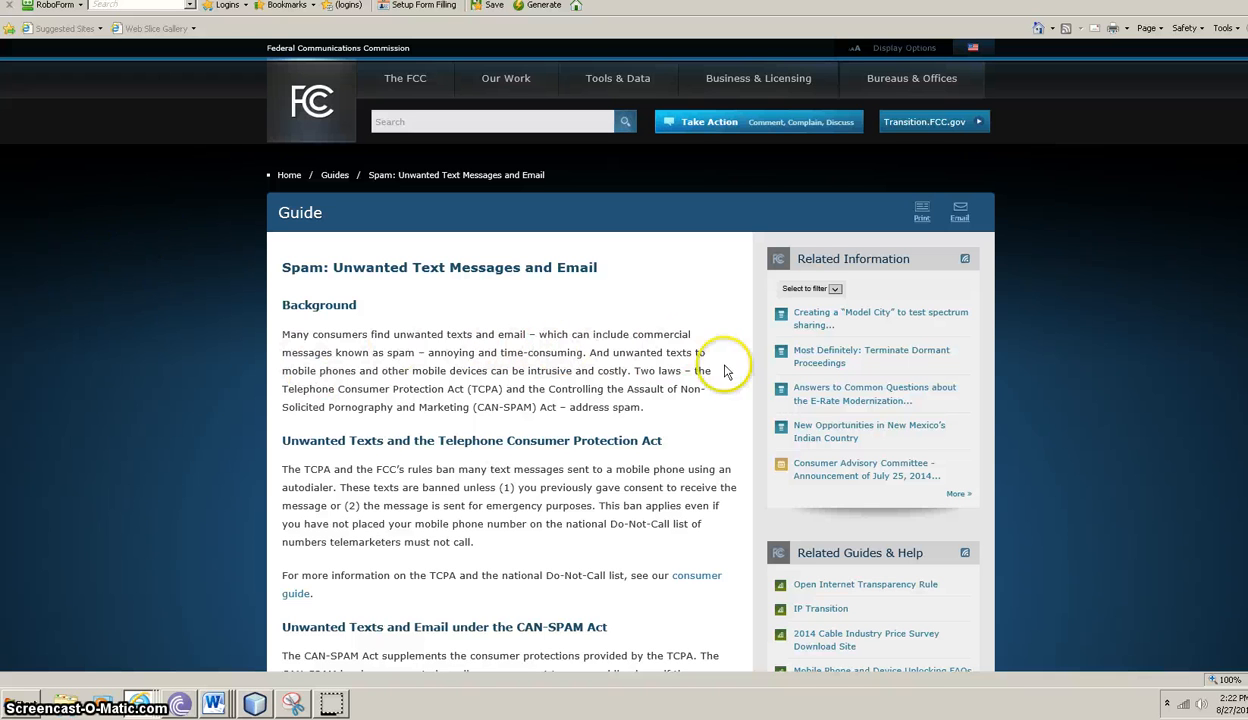
{"action": "mouse_move", "coordinate": [1160, 284]}
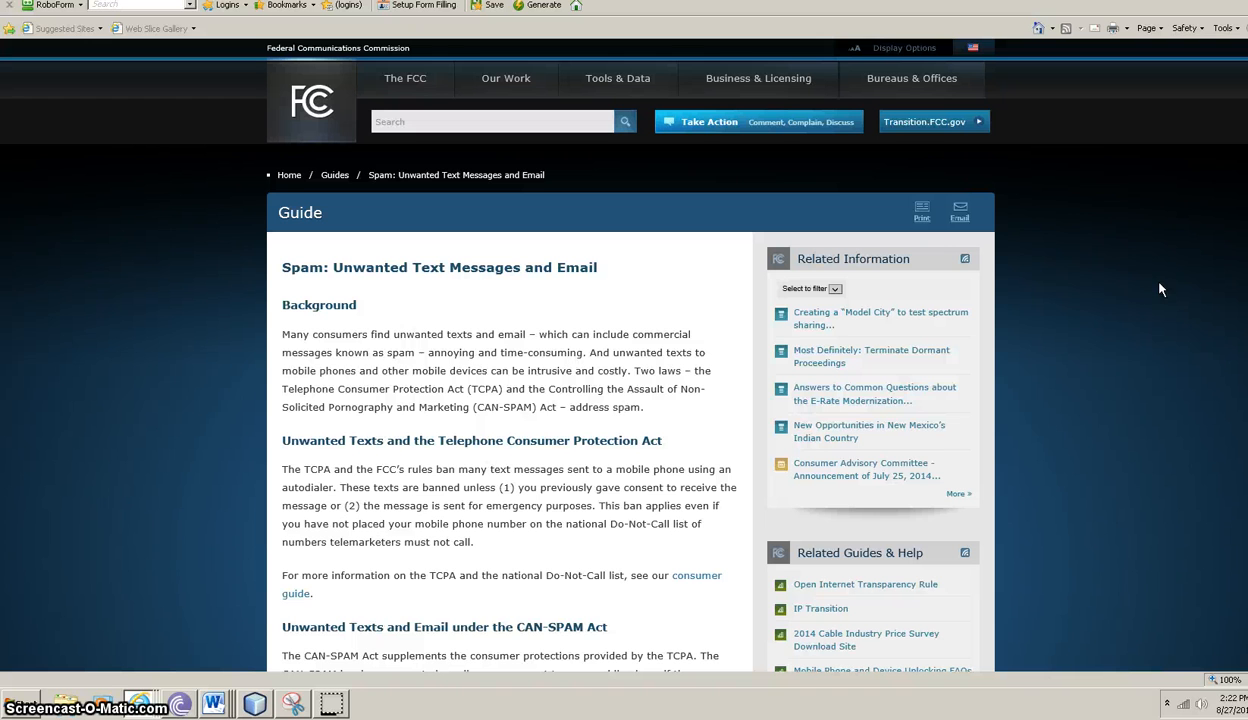
{"action": "mouse_move", "coordinate": [1092, 268]}
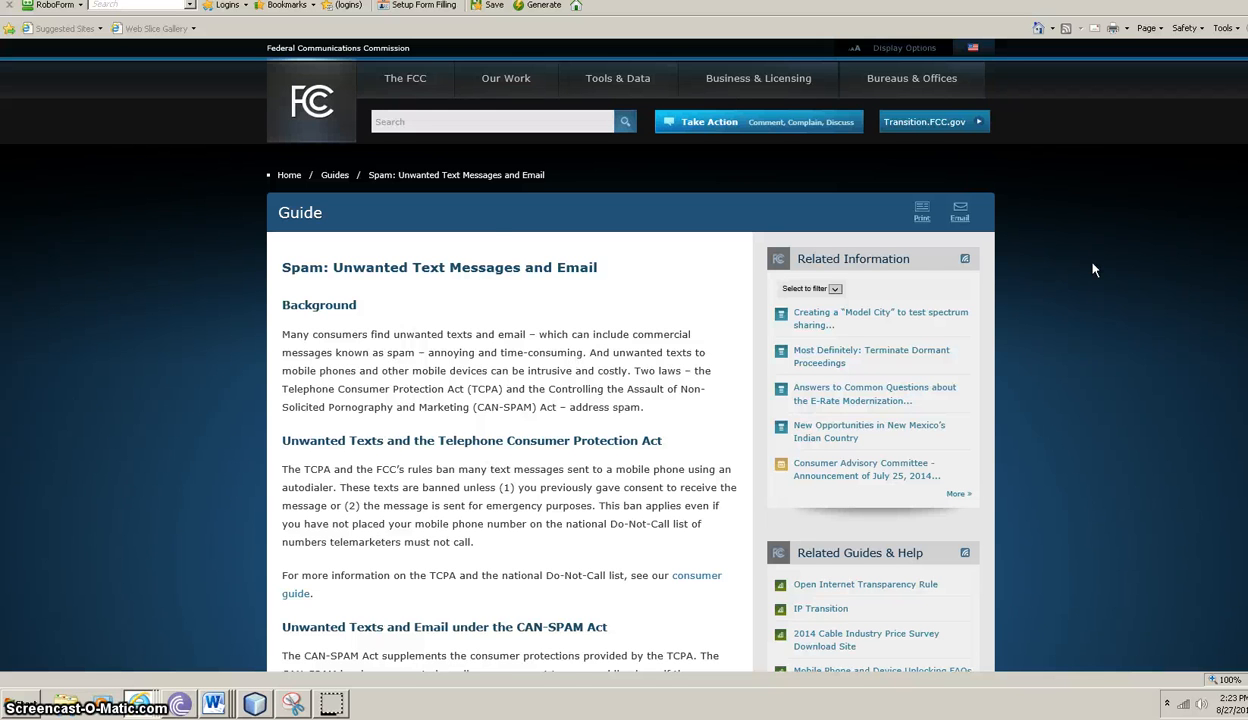
Step: Scroll to the Telephone Consumer Protection Act section and mark its consent and emergency-purposes exceptions
{"action": "scroll", "scroll_direction": "down", "scroll_amount": 3}
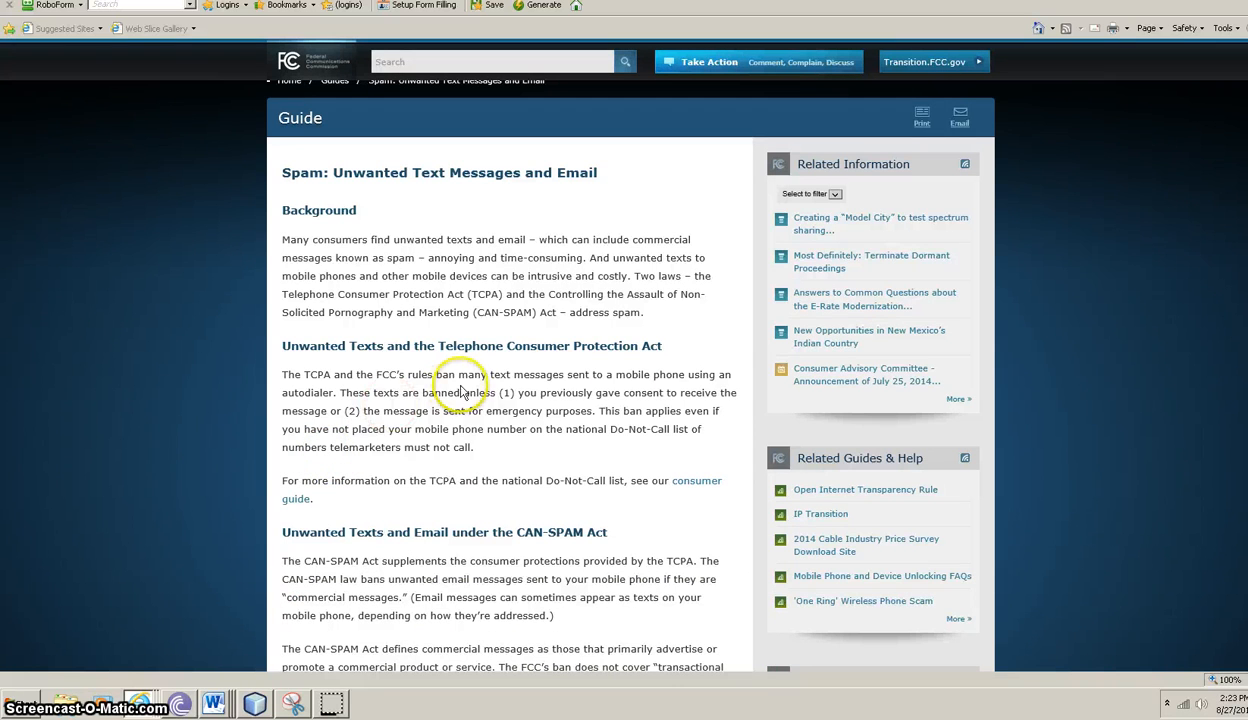
{"action": "mouse_move", "coordinate": [368, 426]}
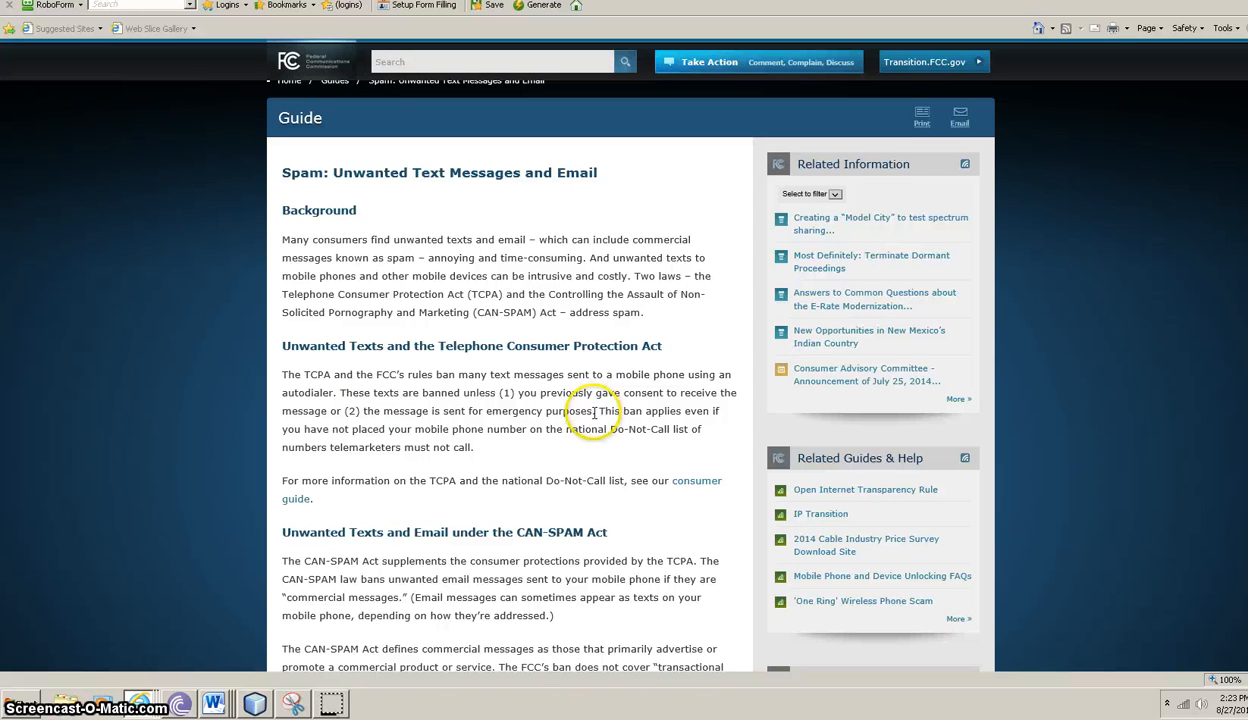
{"action": "double_click", "coordinate": [538, 412]}
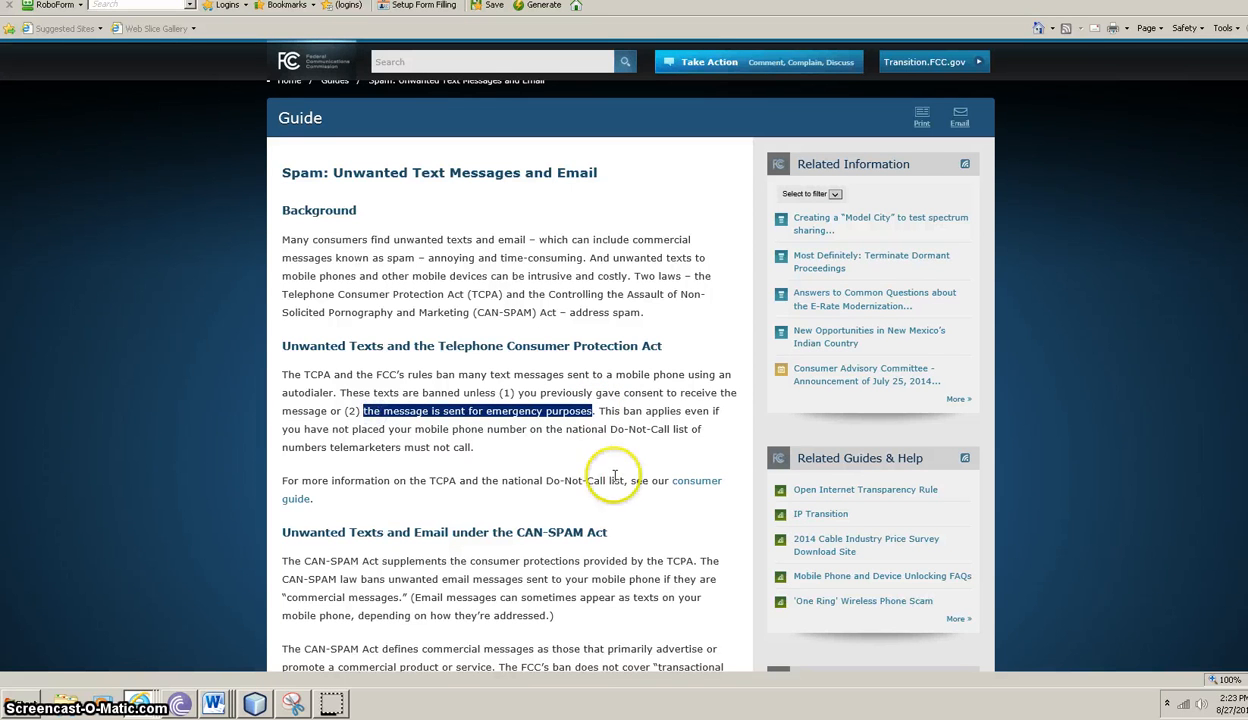
{"action": "mouse_move", "coordinate": [692, 462]}
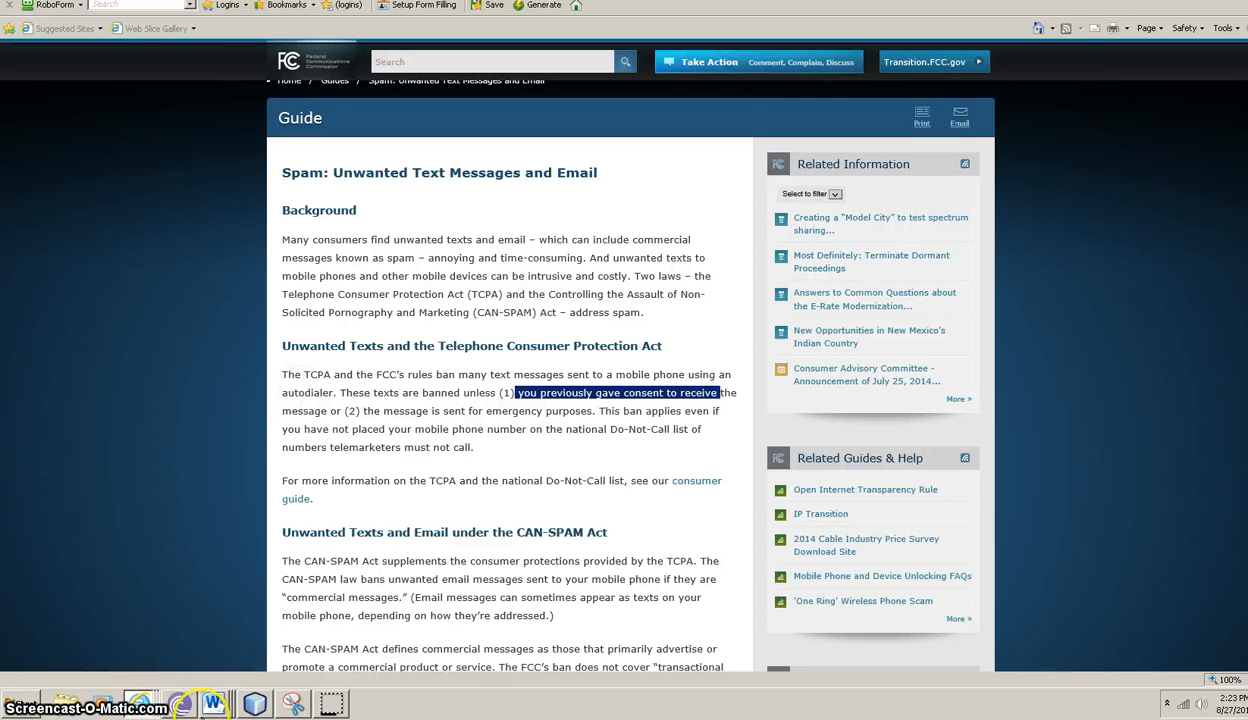
{"action": "left_click", "coordinate": [214, 704]}
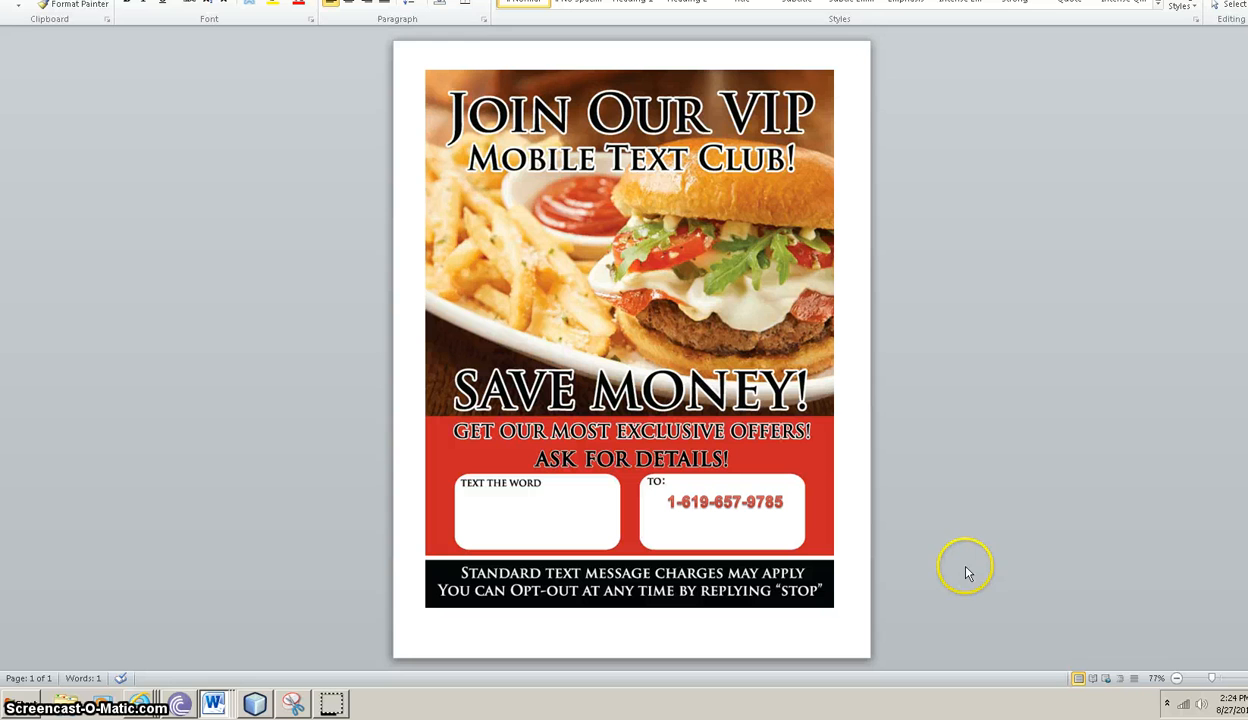
{"action": "mouse_move", "coordinate": [958, 476]}
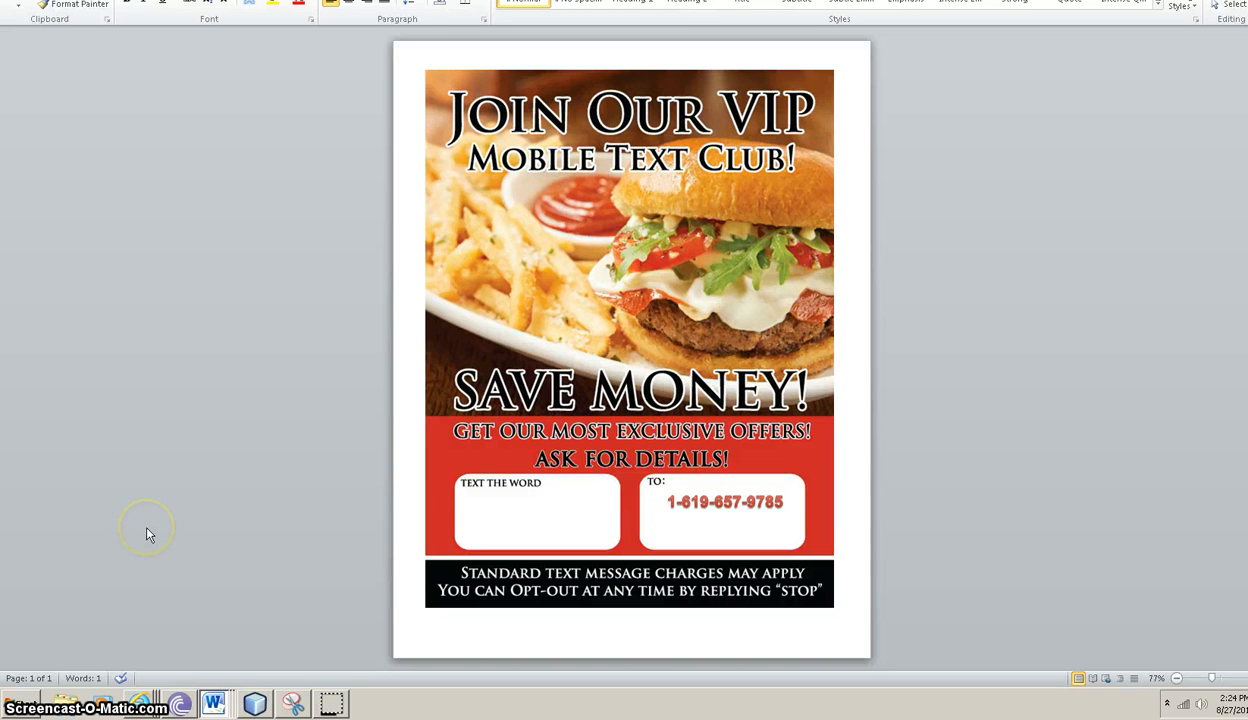
{"action": "mouse_move", "coordinate": [148, 534]}
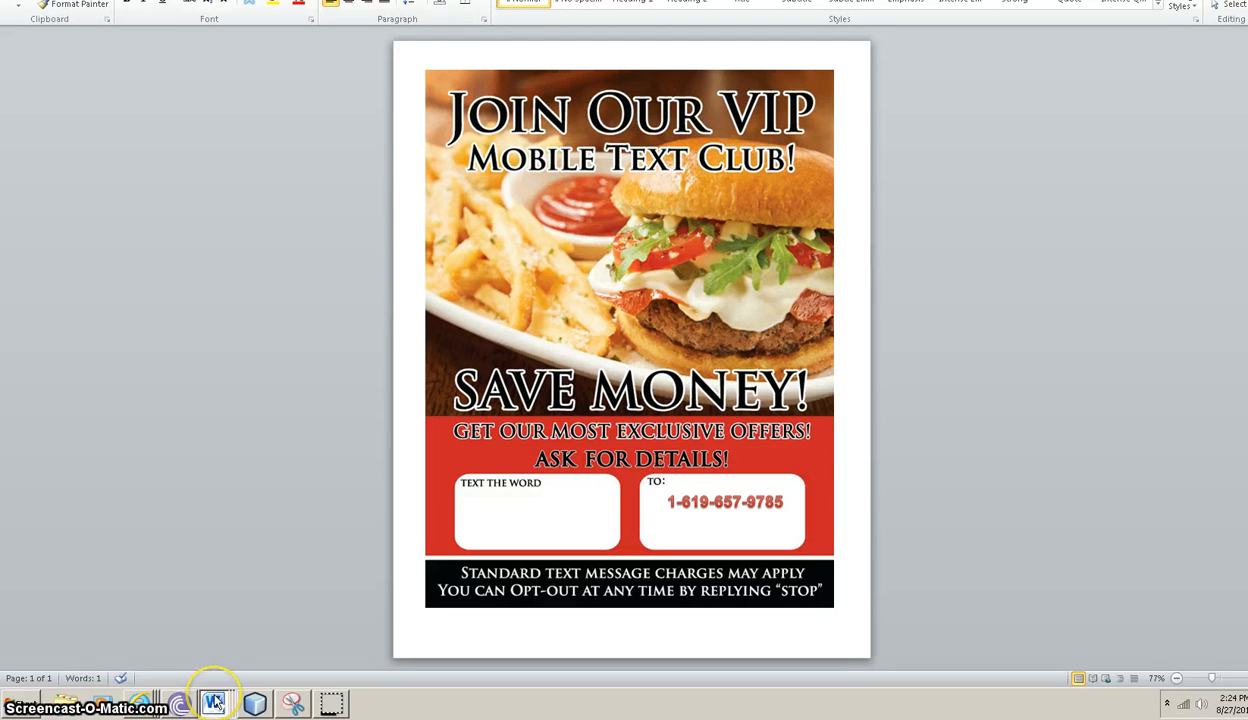
Step: Switch to the Word document comparing pyramid schemes with network marketing
{"action": "left_click", "coordinate": [214, 704]}
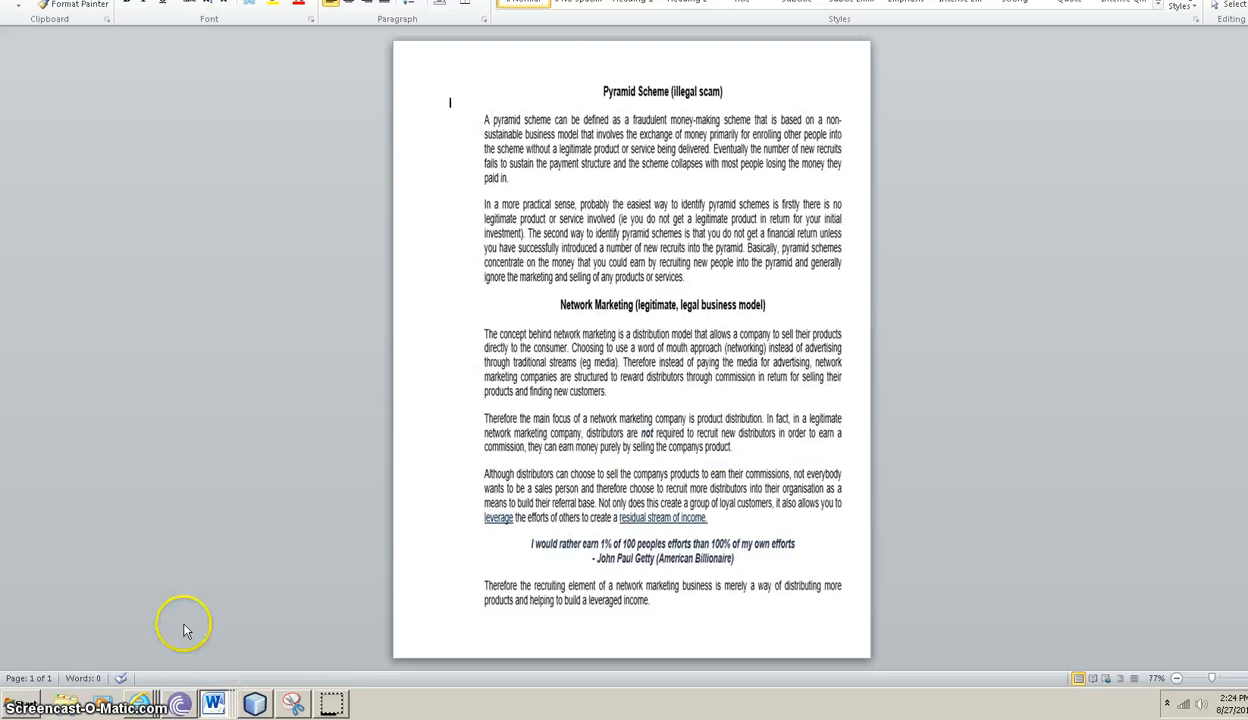
{"action": "mouse_move", "coordinate": [1196, 164]}
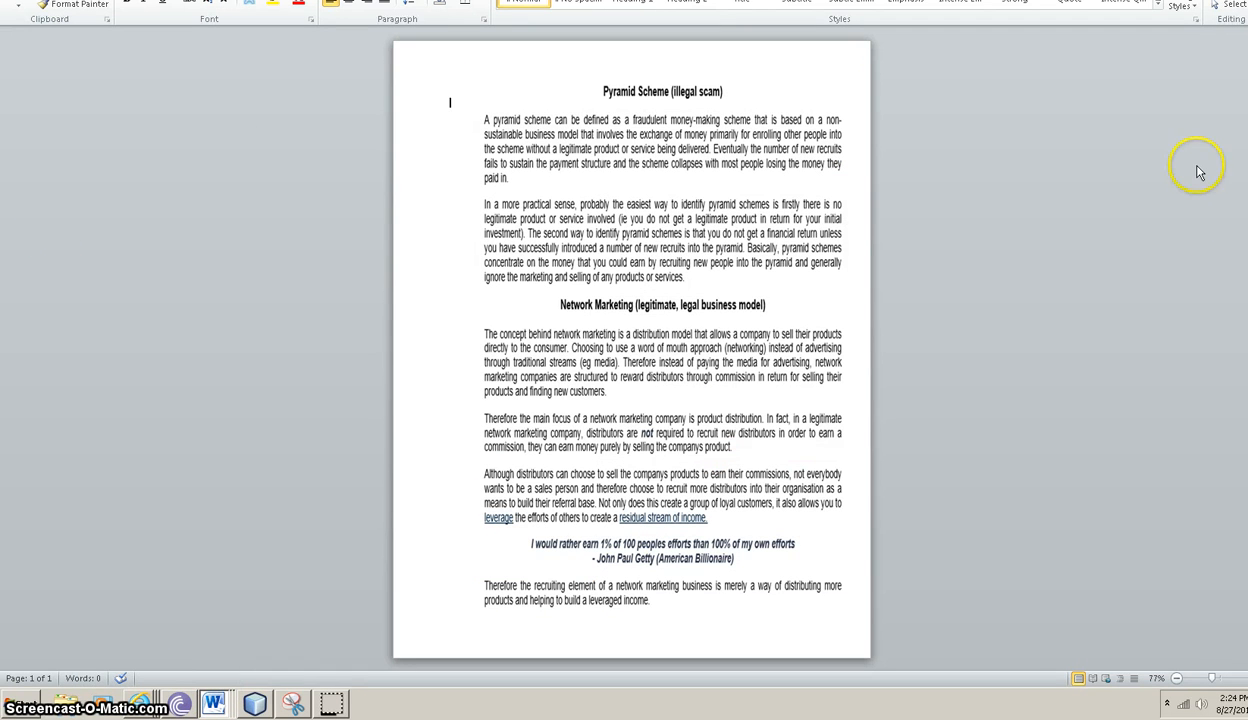
{"action": "mouse_move", "coordinate": [1098, 124]}
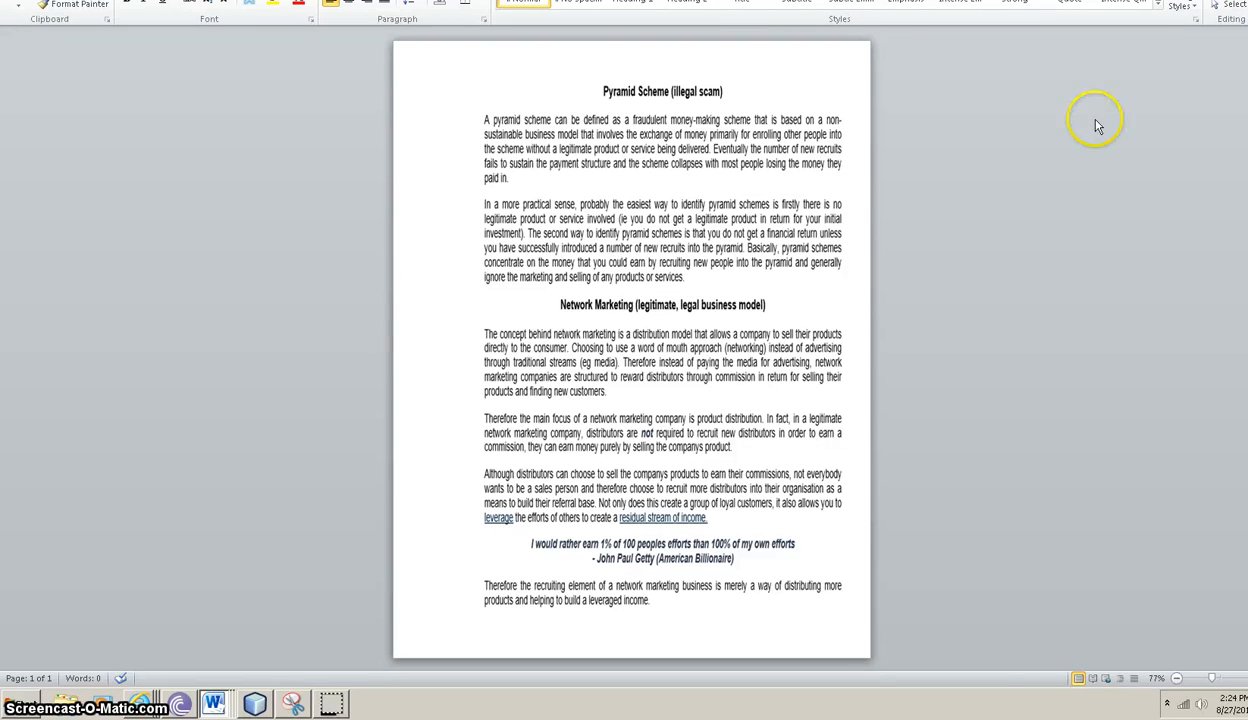
{"action": "mouse_move", "coordinate": [504, 100]}
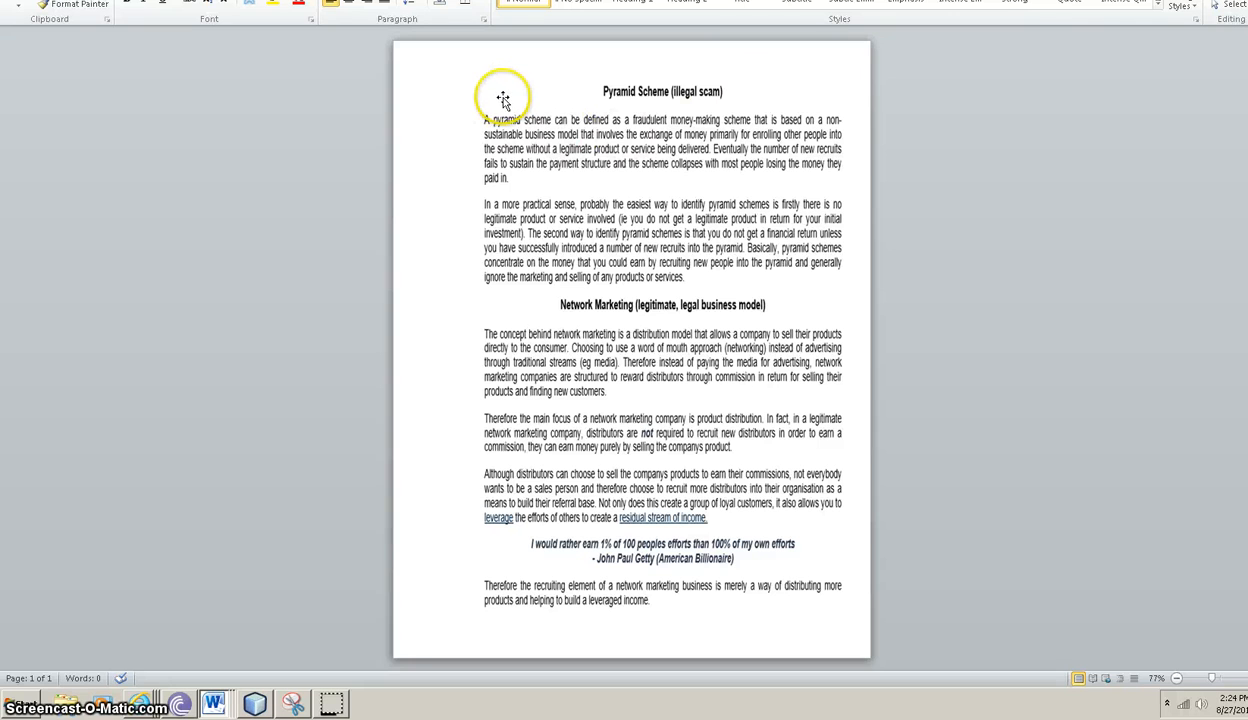
{"action": "mouse_move", "coordinate": [1016, 170]}
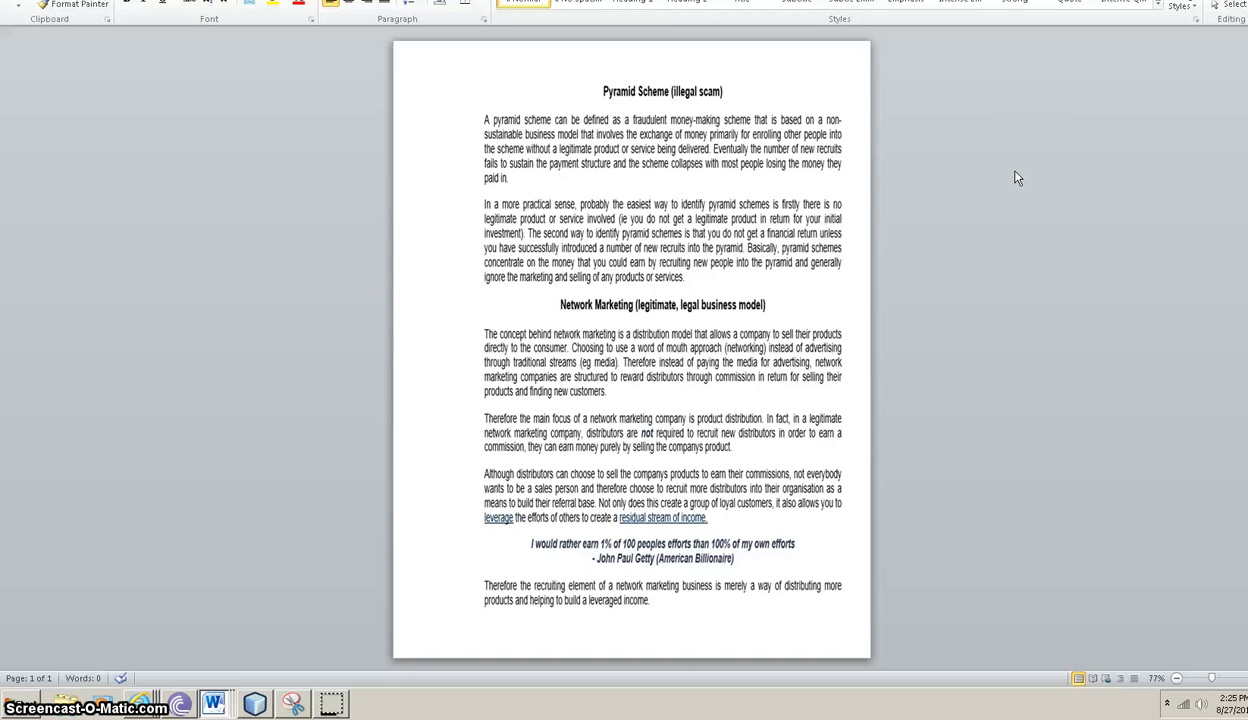
{"action": "mouse_move", "coordinate": [908, 144]}
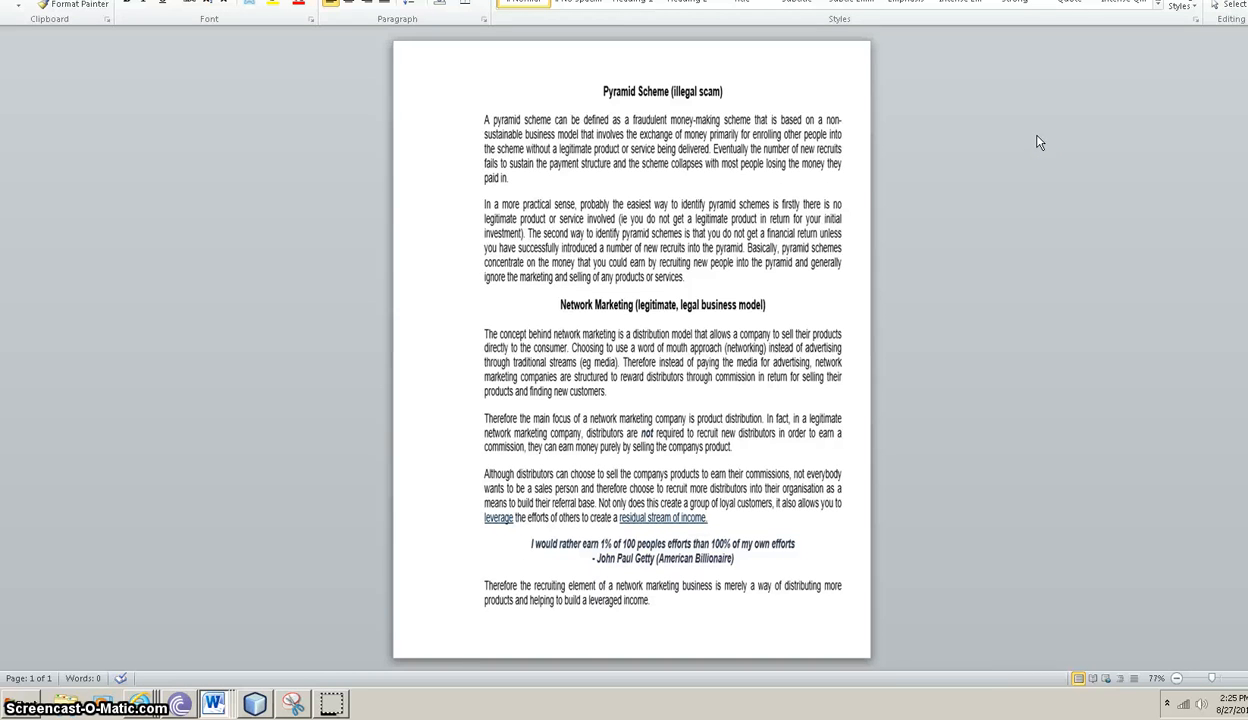
{"action": "left_click", "coordinate": [448, 102]}
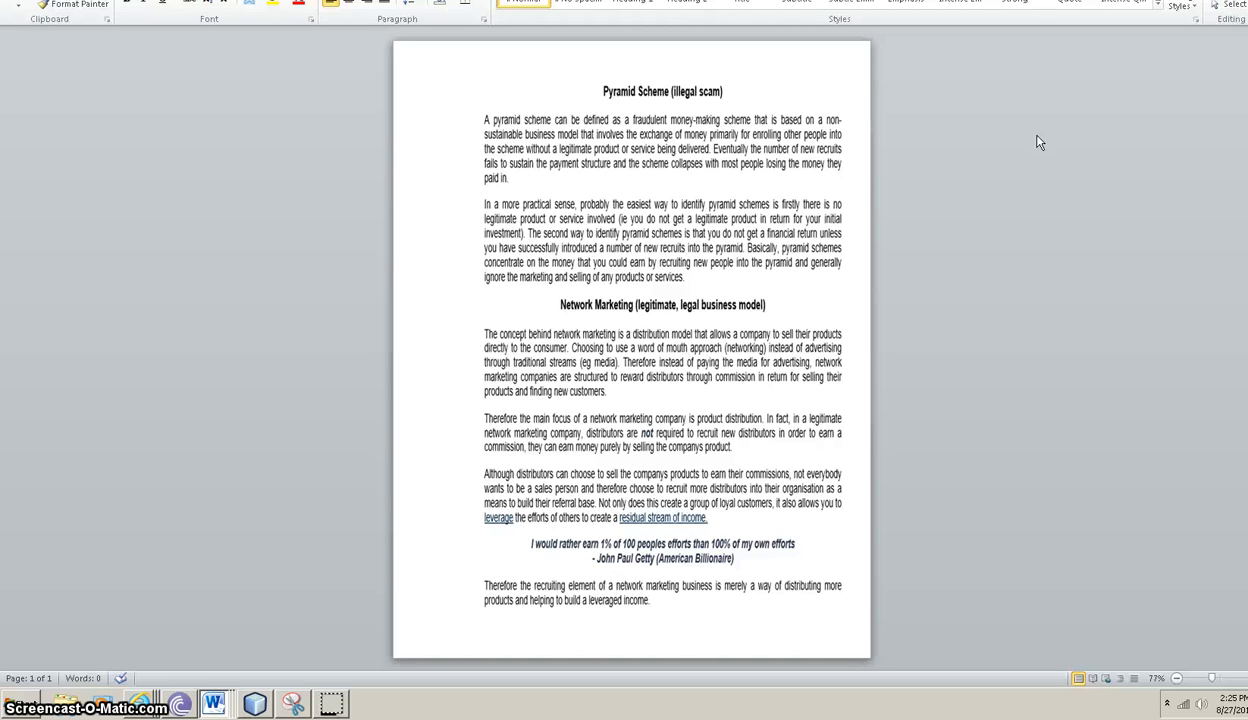
{"action": "left_click", "coordinate": [448, 104]}
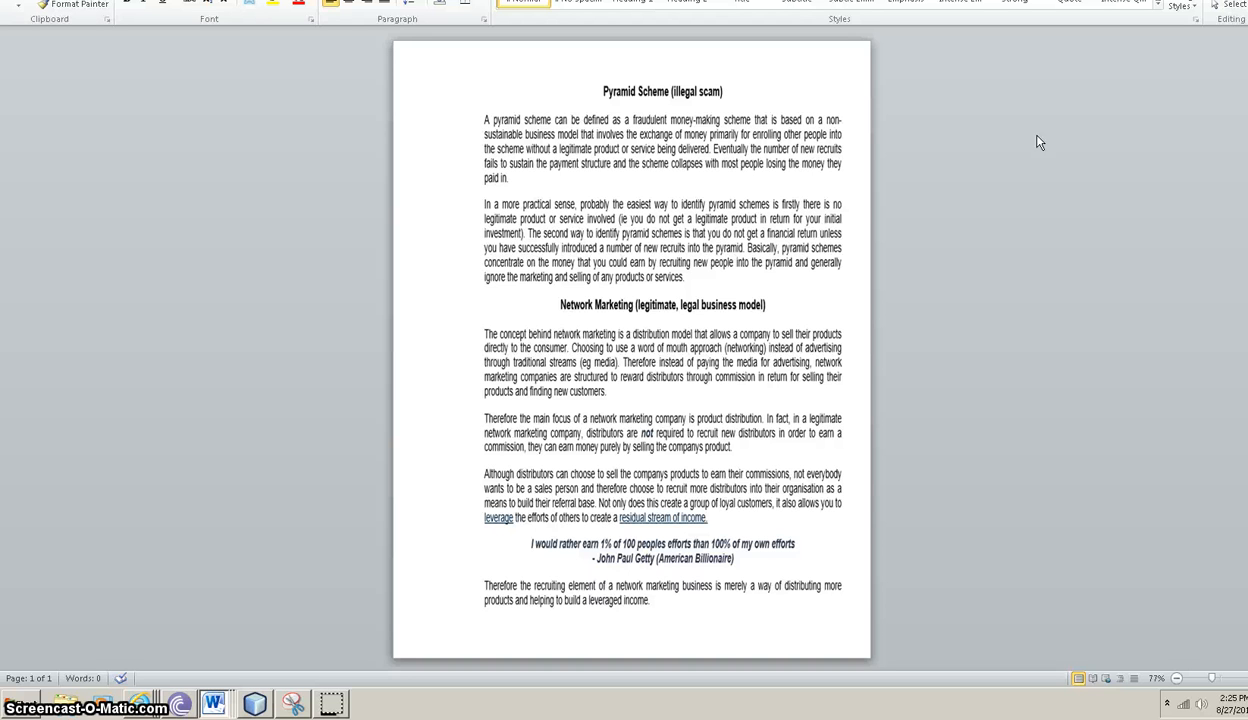
{"action": "left_click", "coordinate": [448, 102]}
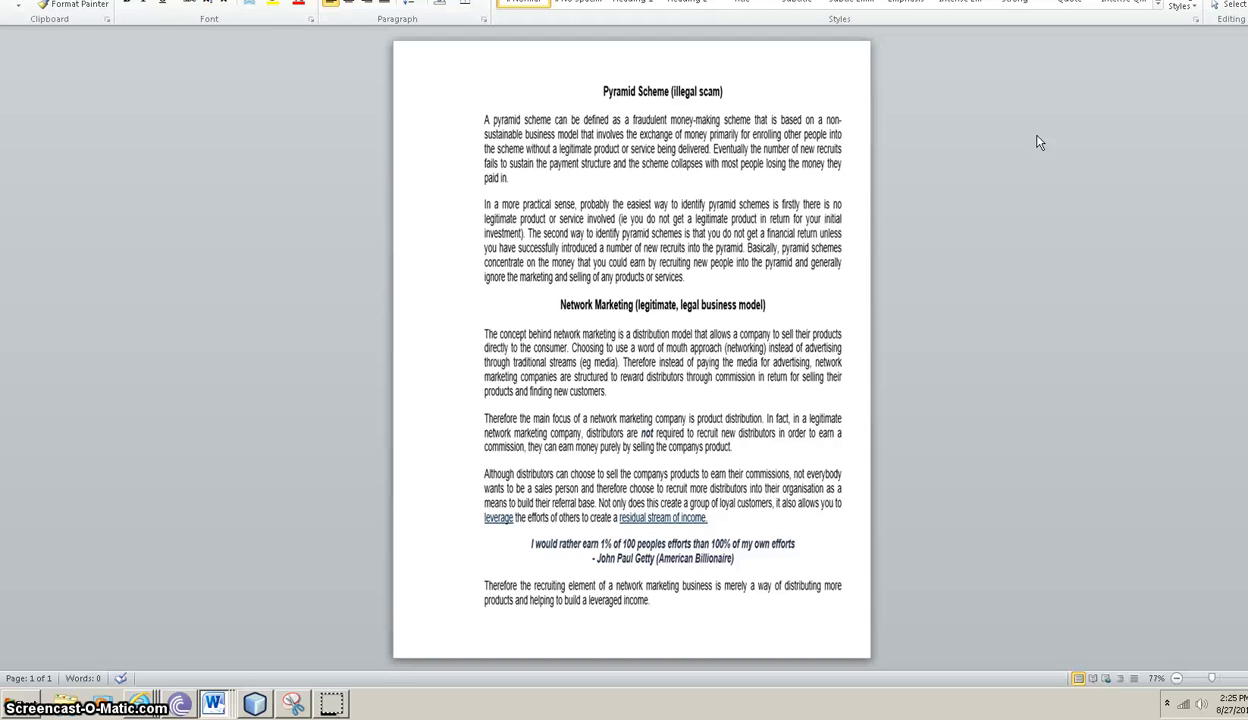
{"action": "left_click", "coordinate": [448, 104]}
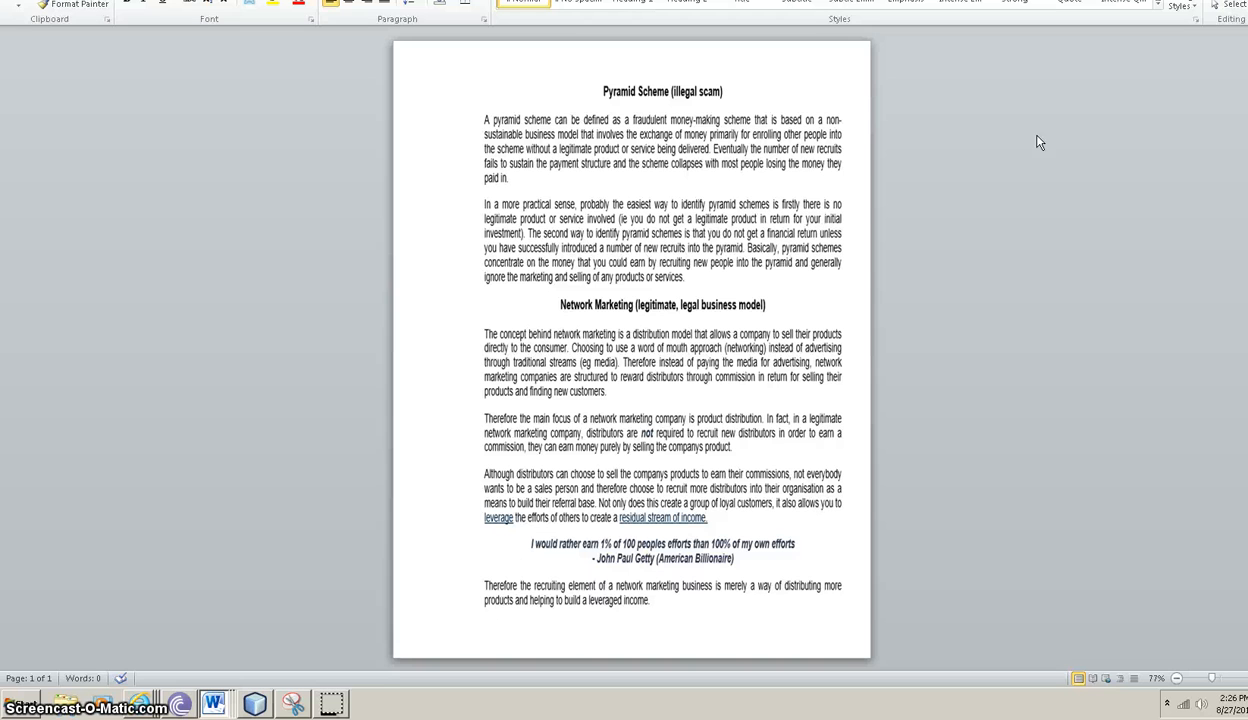
{"action": "left_click", "coordinate": [448, 104]}
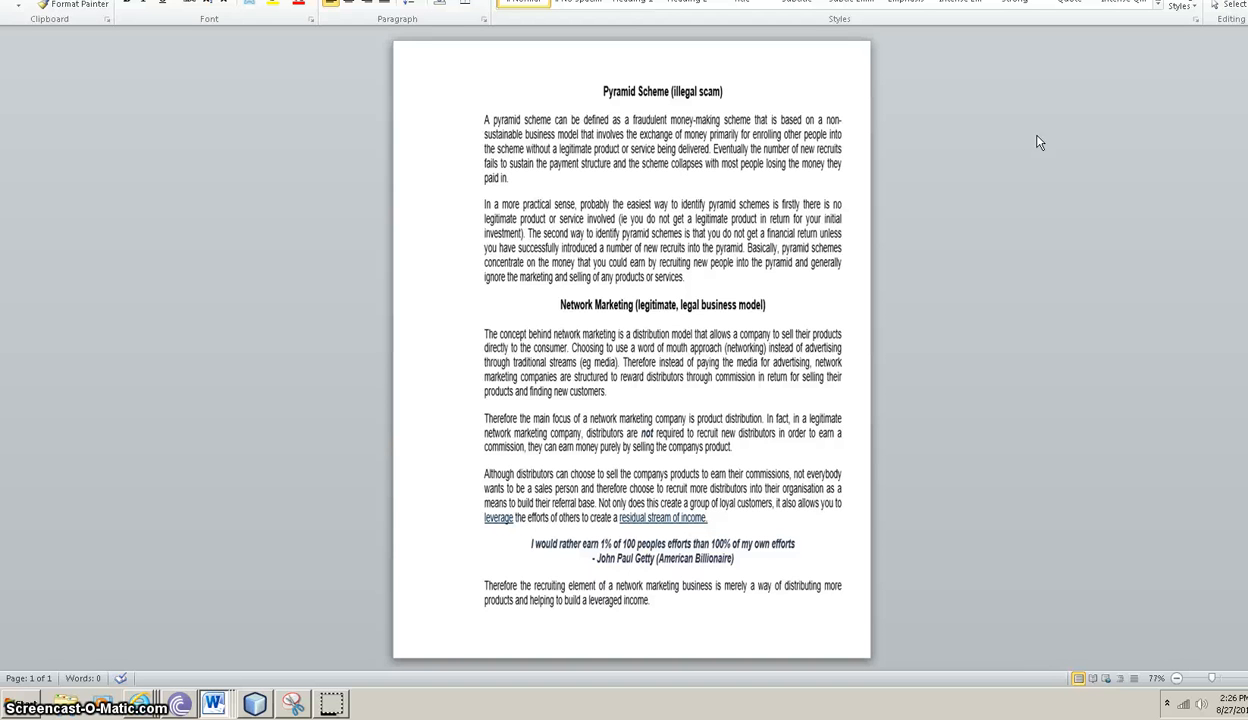
{"action": "left_click", "coordinate": [448, 102]}
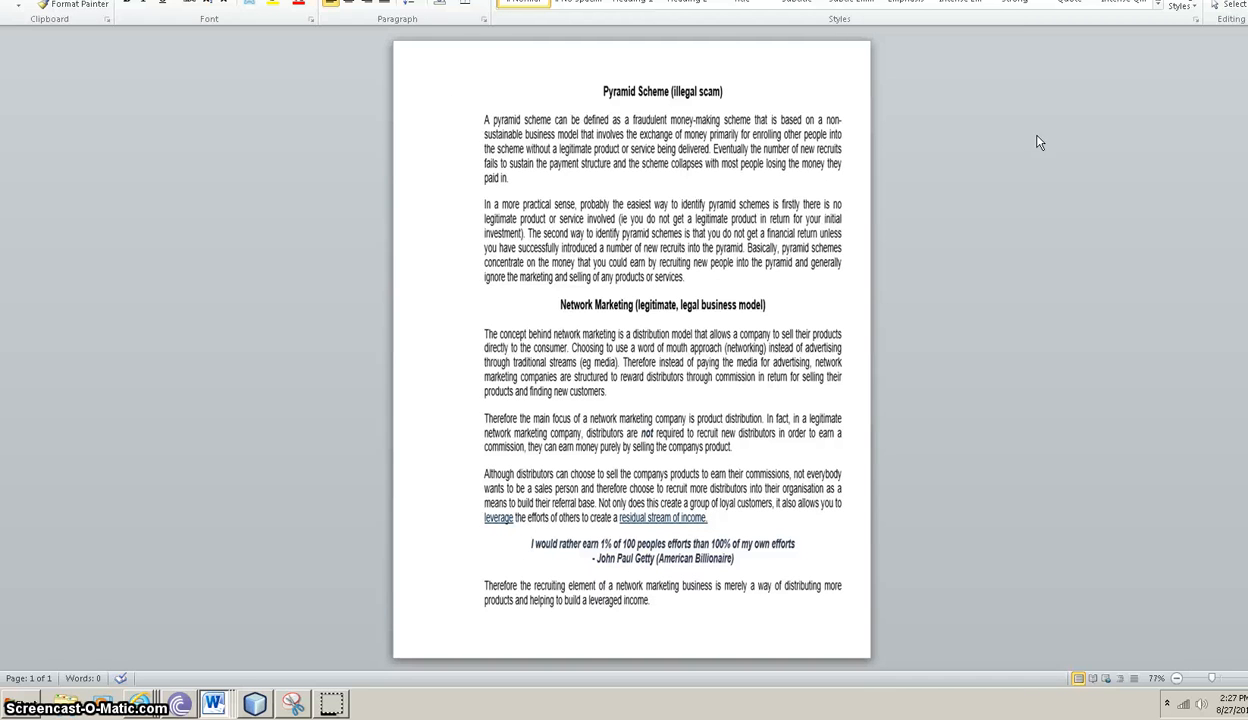
{"action": "left_click", "coordinate": [450, 102]}
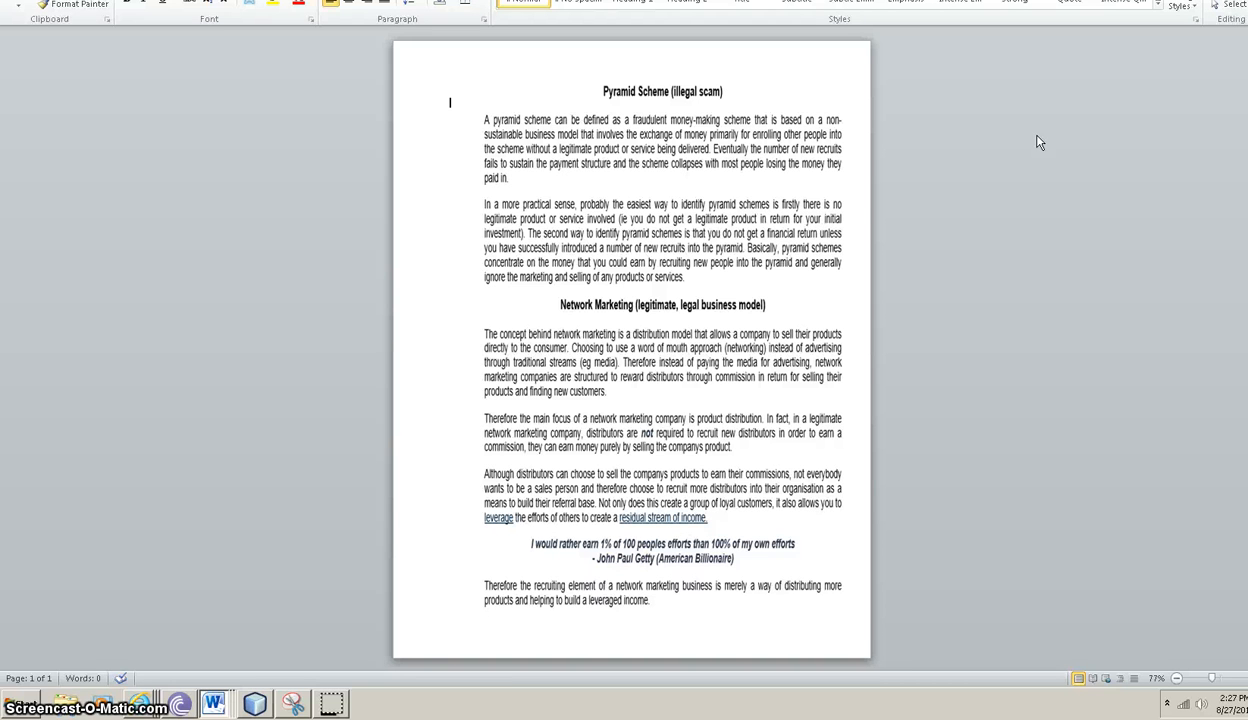
{"action": "mouse_move", "coordinate": [430, 532]}
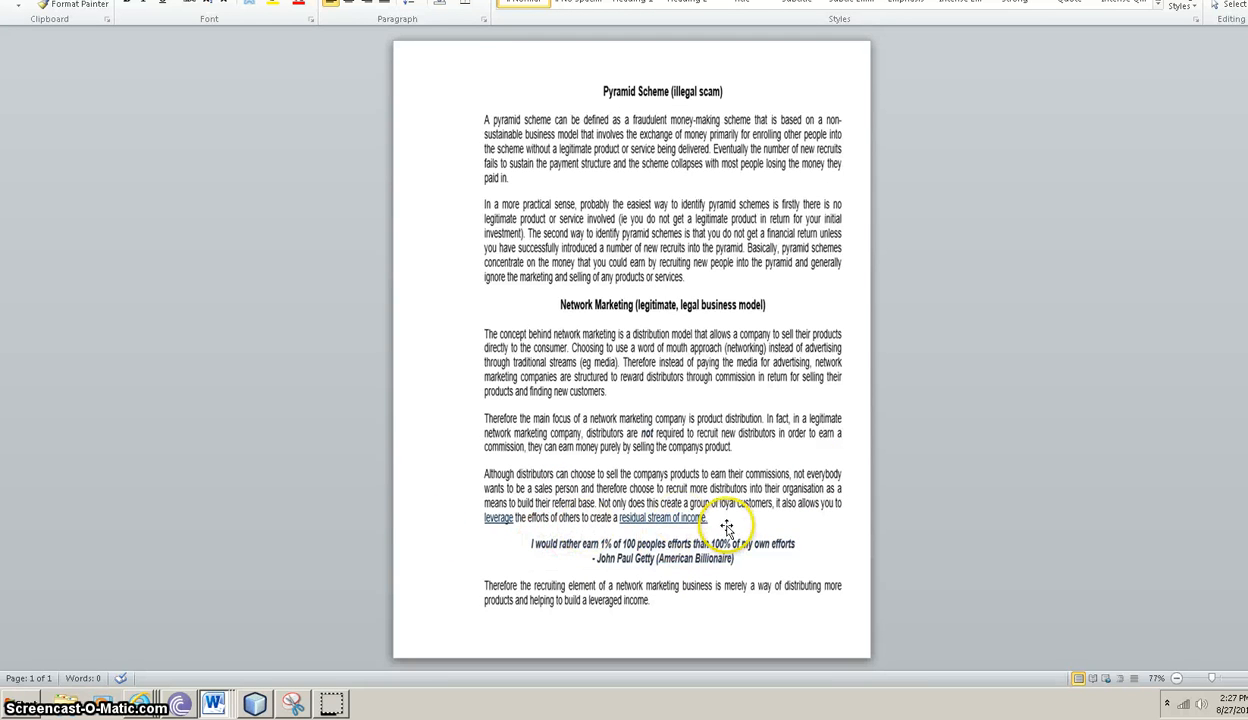
{"action": "mouse_move", "coordinate": [1100, 470]}
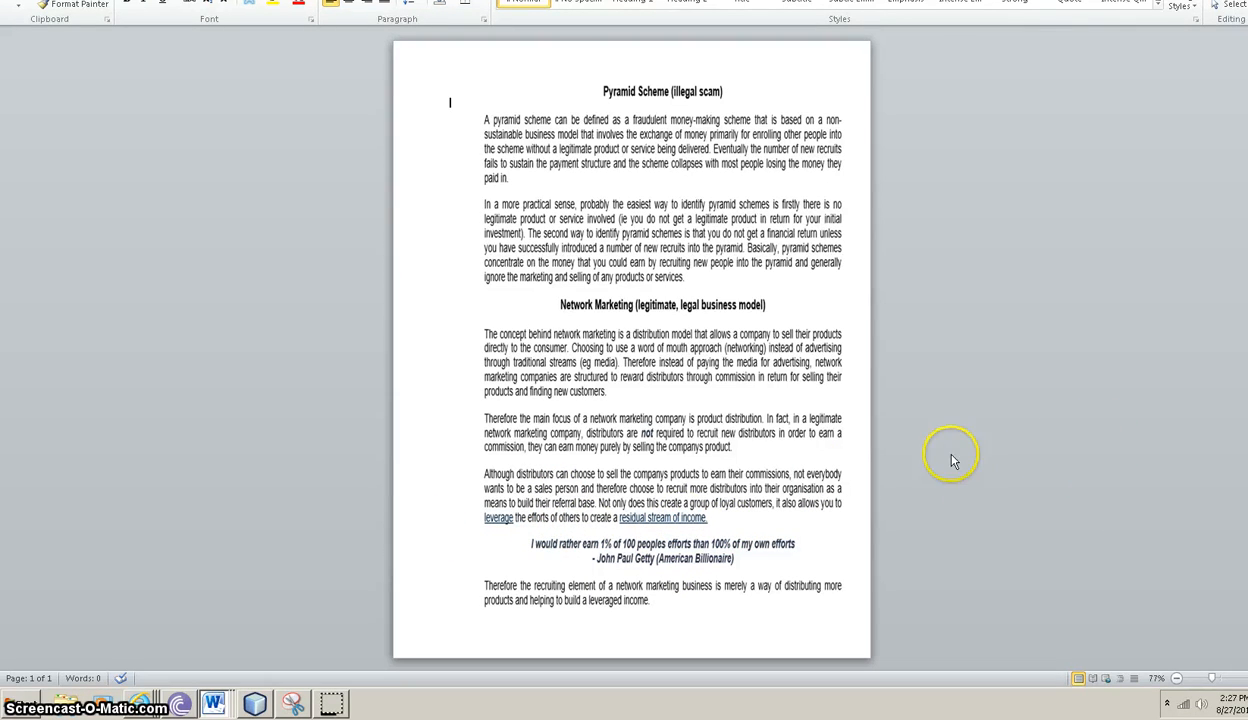
{"action": "mouse_move", "coordinate": [944, 450]}
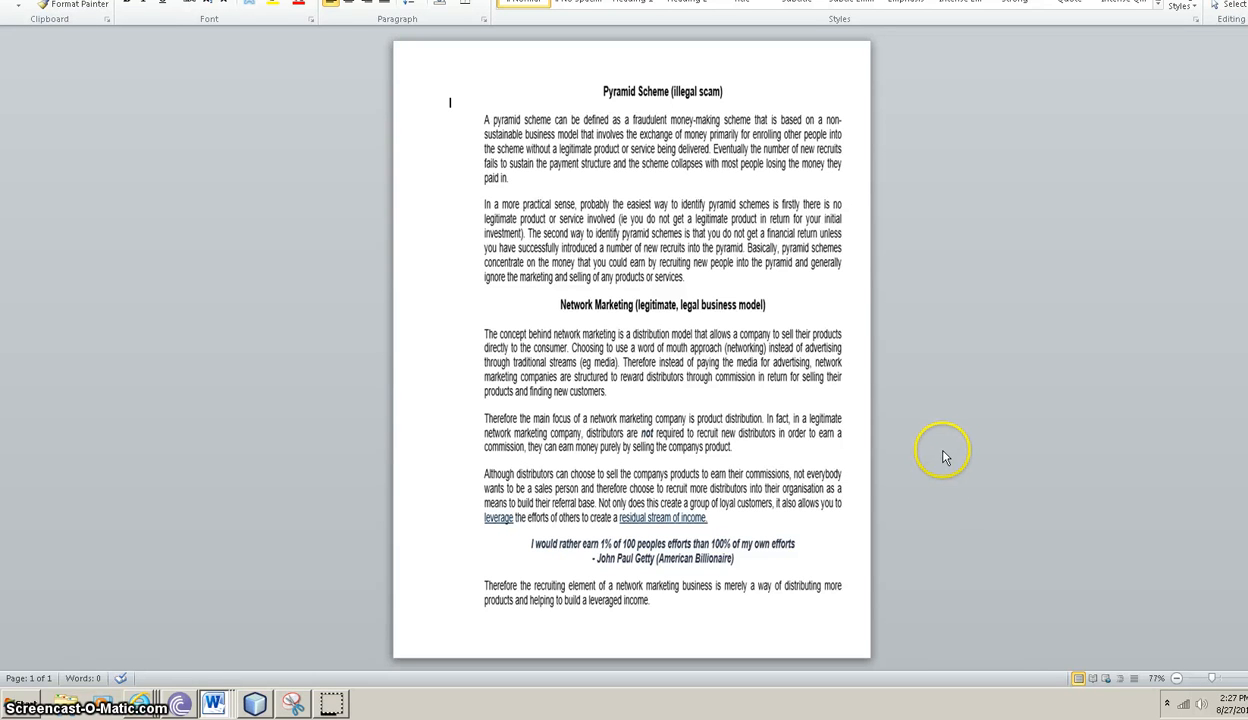
{"action": "mouse_move", "coordinate": [948, 456]}
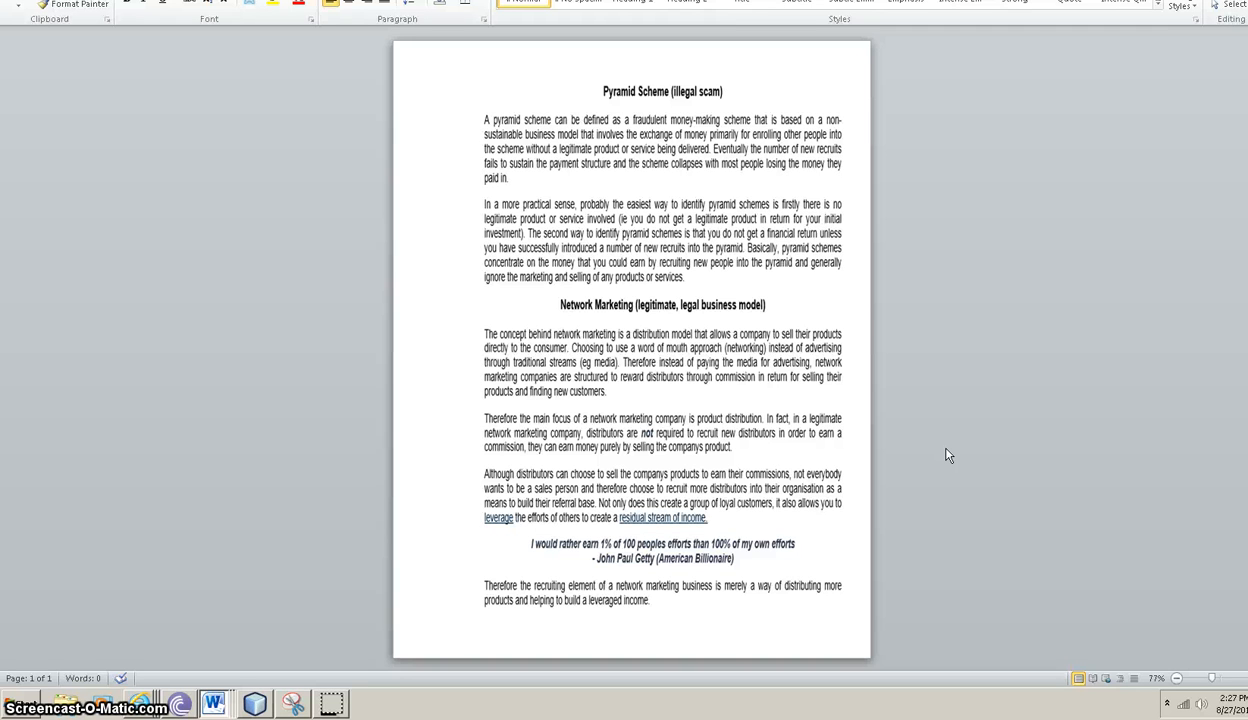
{"action": "left_click", "coordinate": [450, 102]}
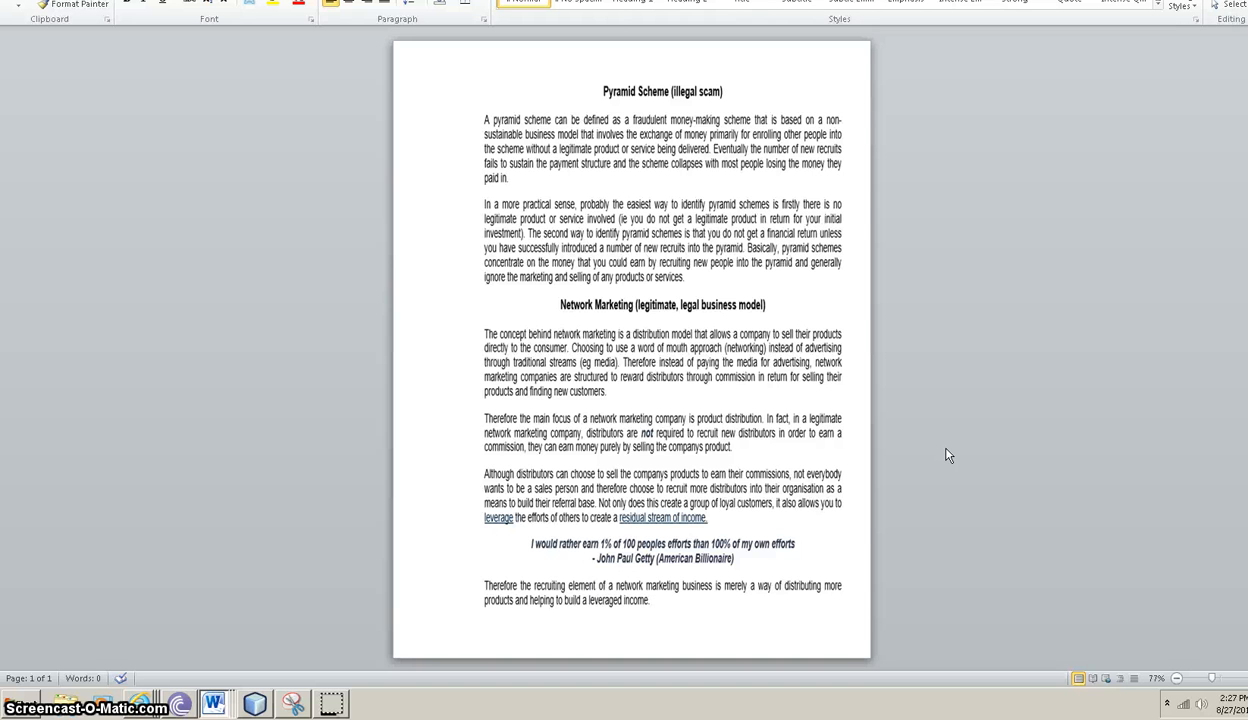
{"action": "mouse_move", "coordinate": [958, 422]}
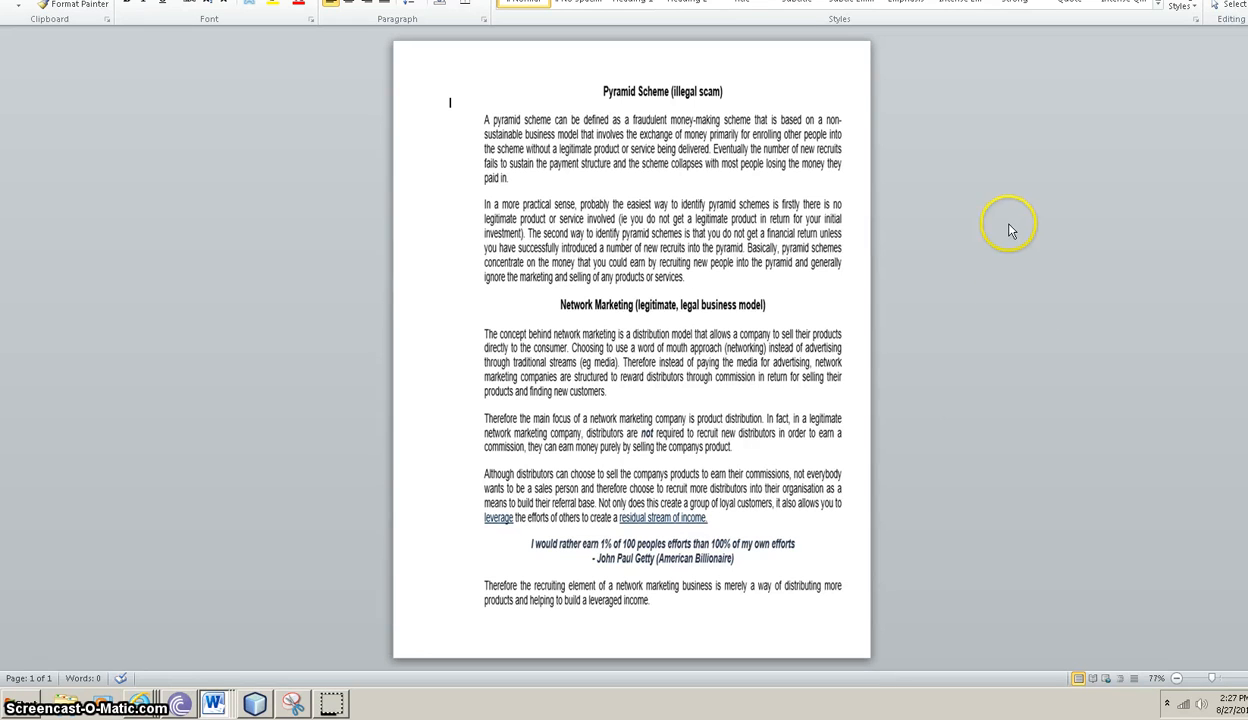
{"action": "mouse_move", "coordinate": [1036, 262]}
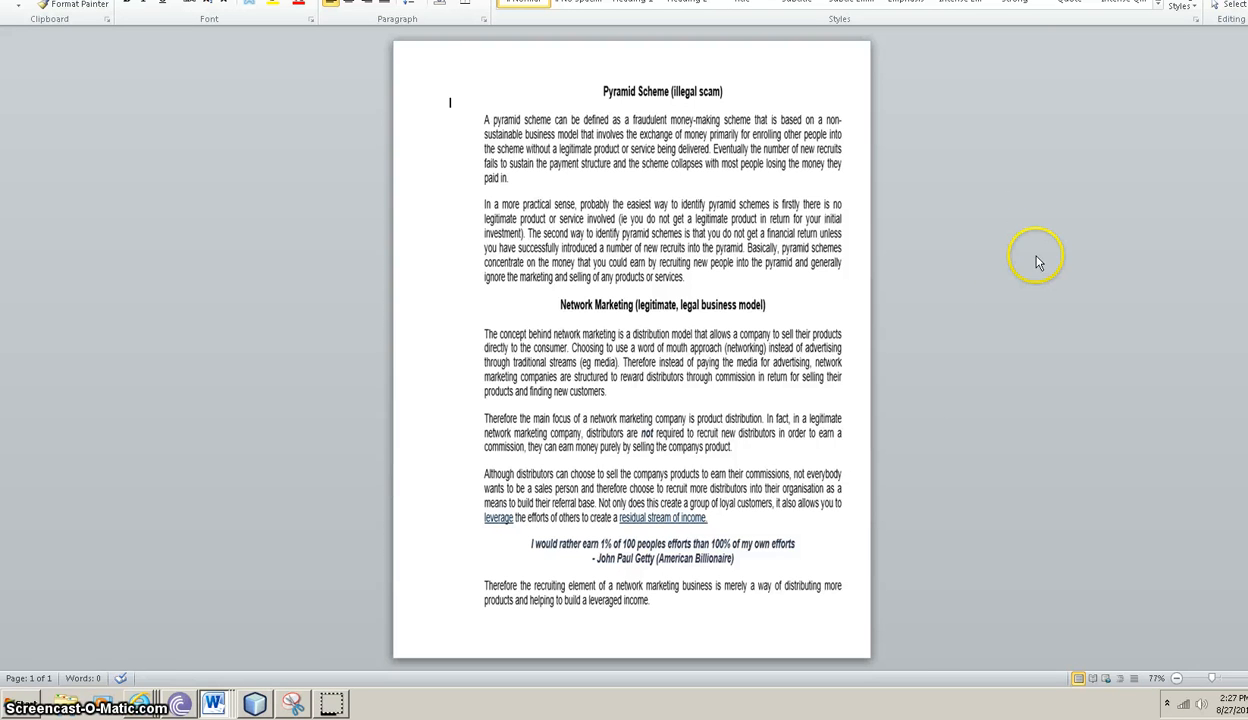